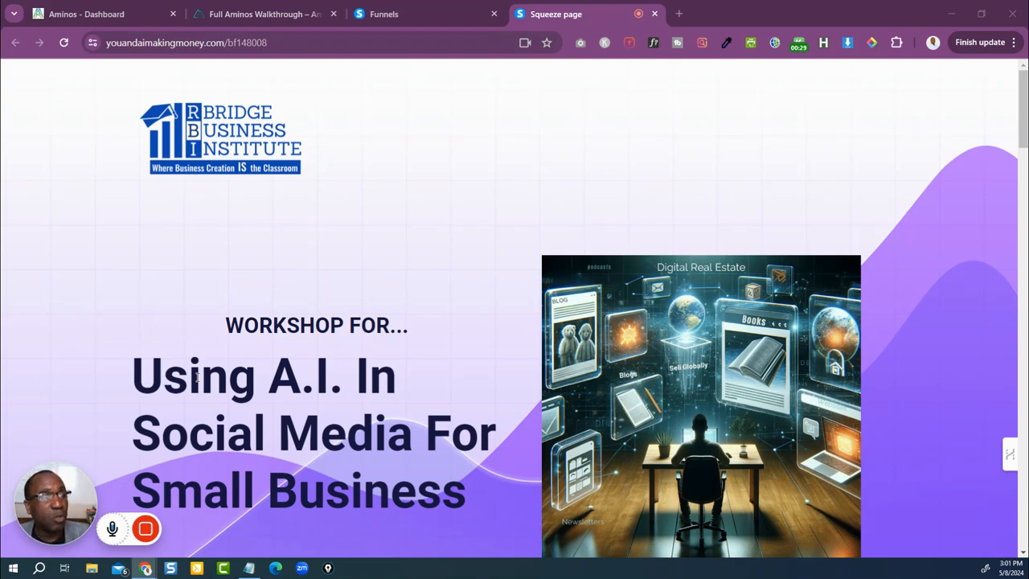
pyautogui.moveTo(802, 204)
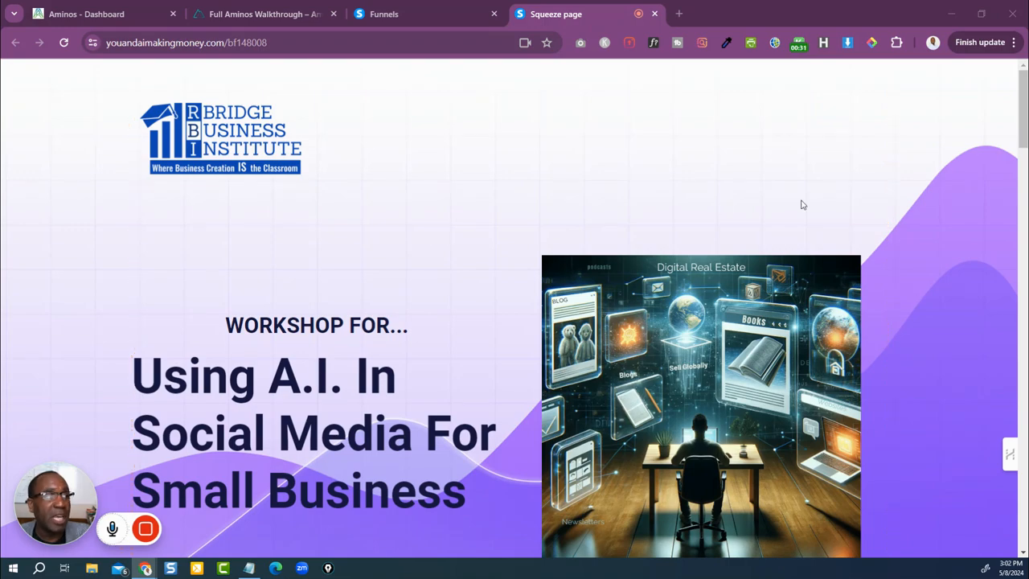
# - Scroll down from the workshop title to the Most Popular A.I. Tools logos
pyautogui.scroll(-3)
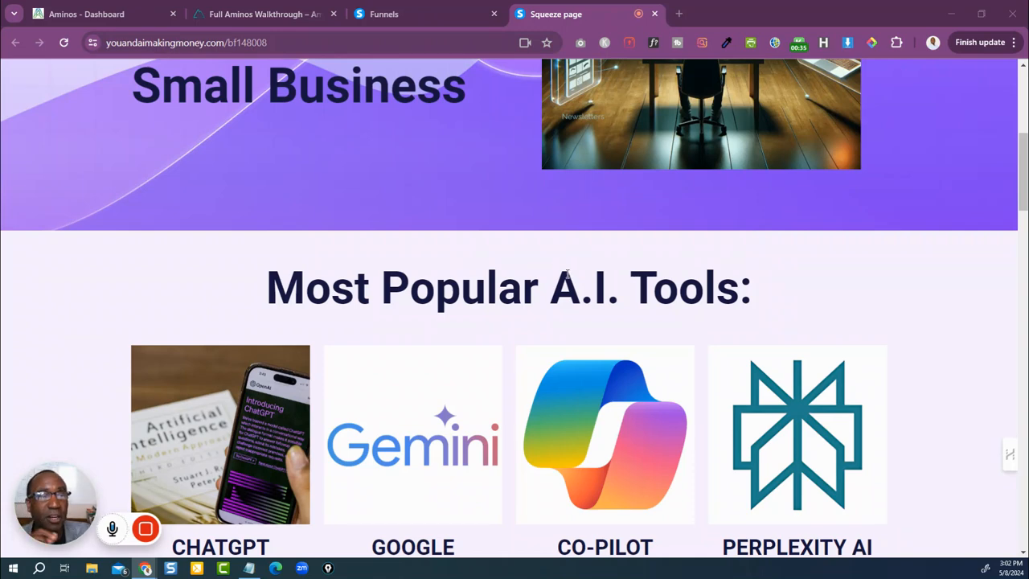
pyautogui.moveTo(329, 325)
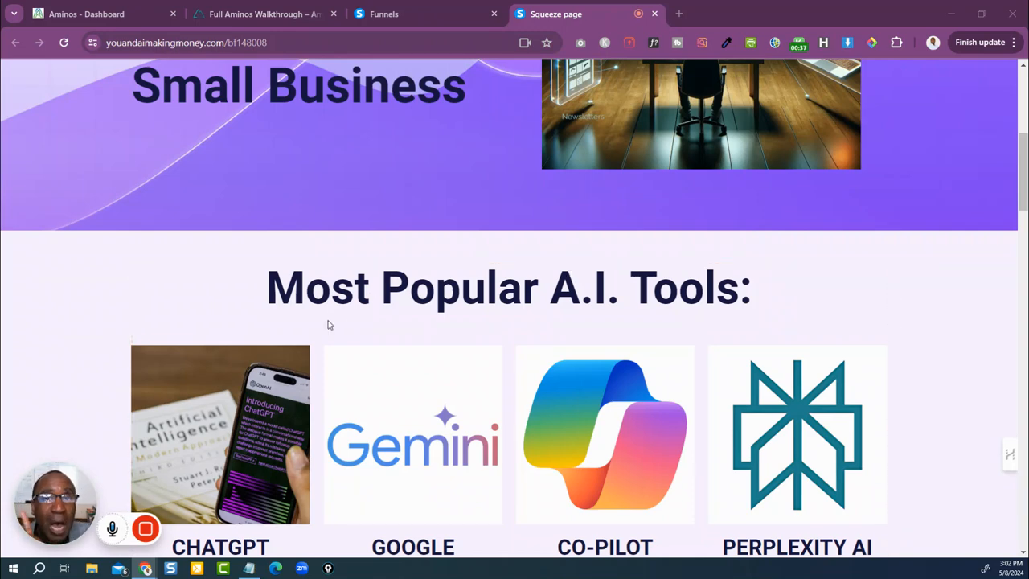
pyautogui.scroll(-3)
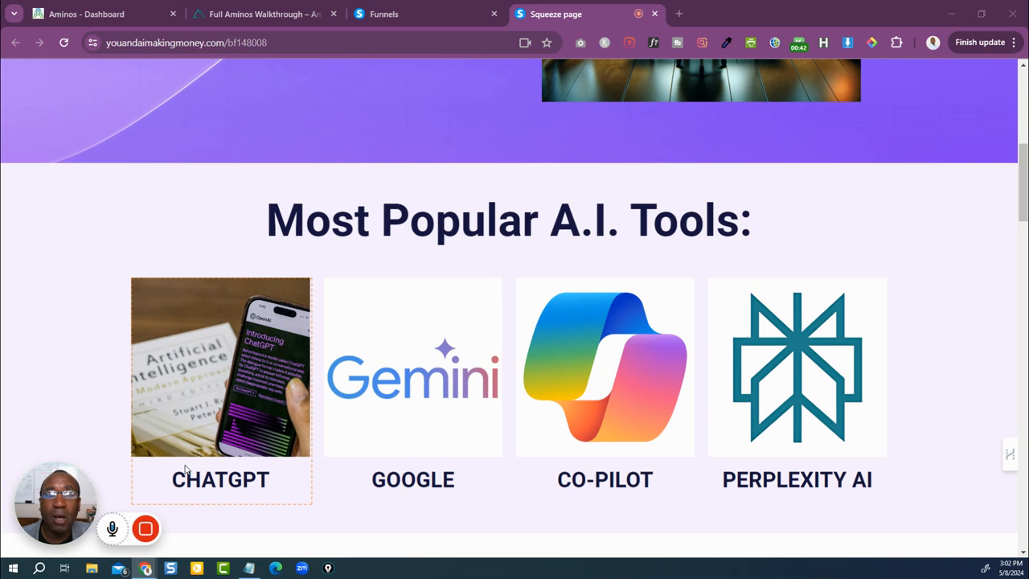
pyautogui.moveTo(424, 460)
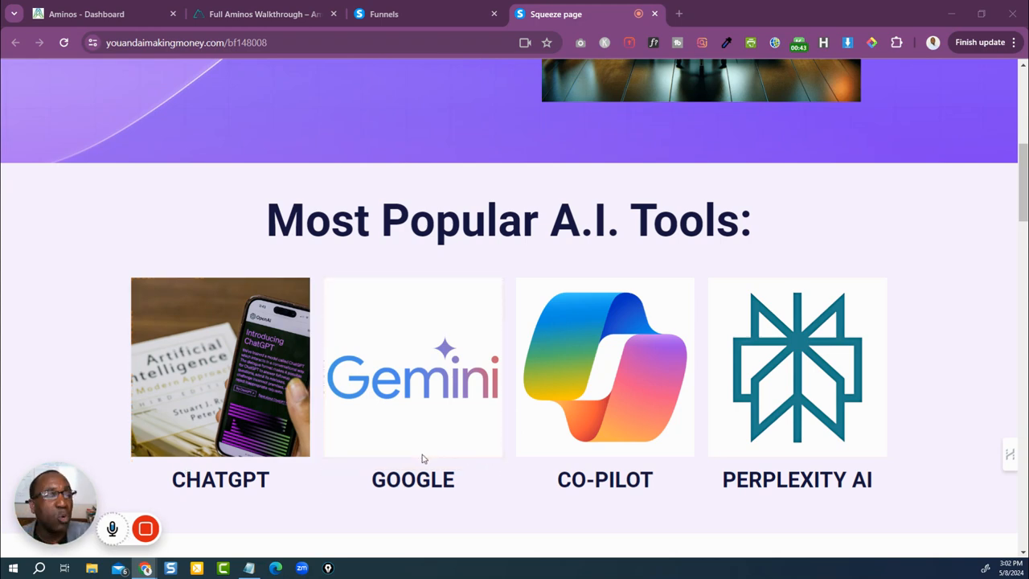
pyautogui.moveTo(604, 426)
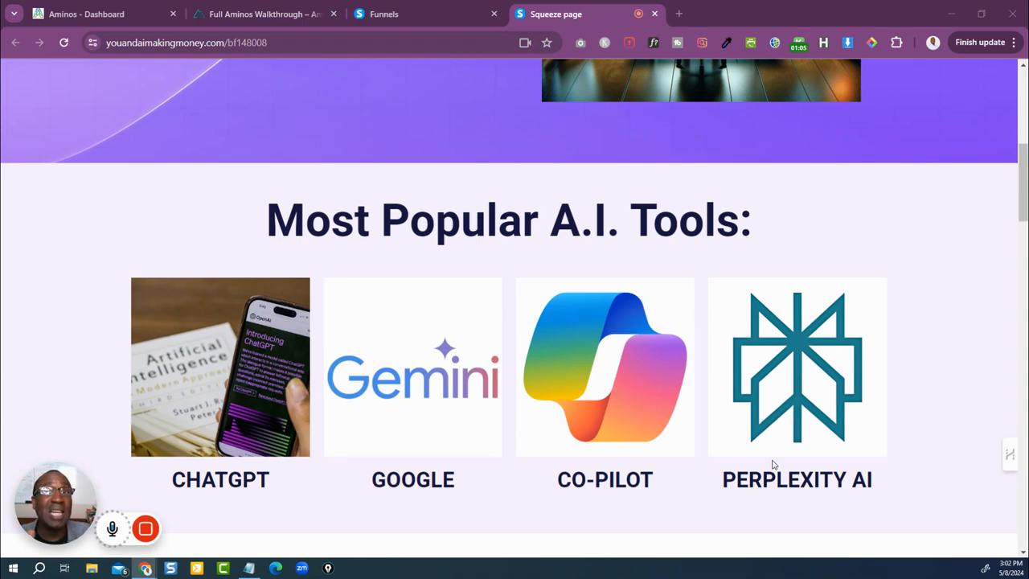
pyautogui.moveTo(833, 337)
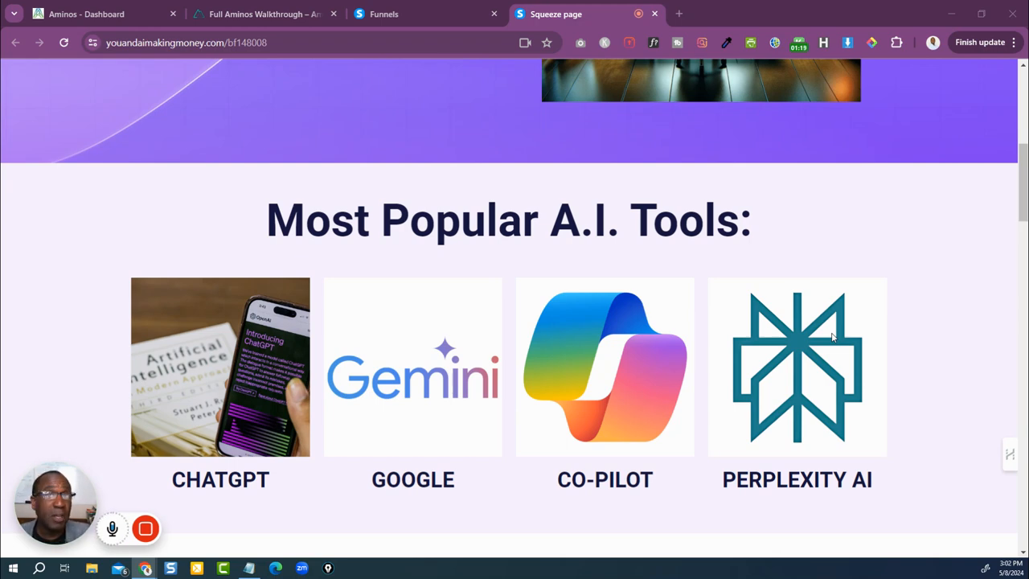
pyautogui.moveTo(837, 331)
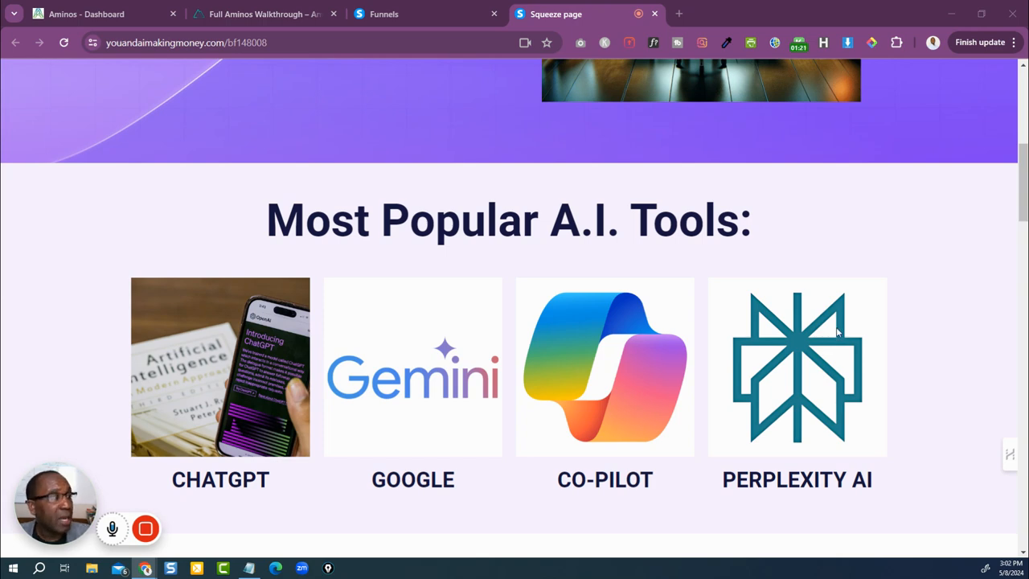
# - Scroll down the recap page until the Q & A heading and its four questions are visible
pyautogui.scroll(-3)
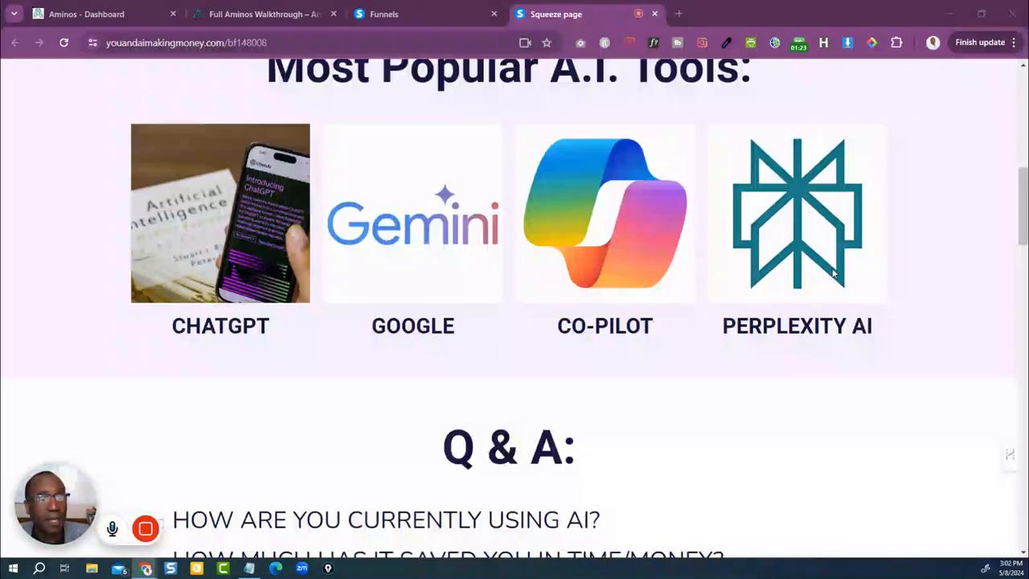
pyautogui.scroll(-3)
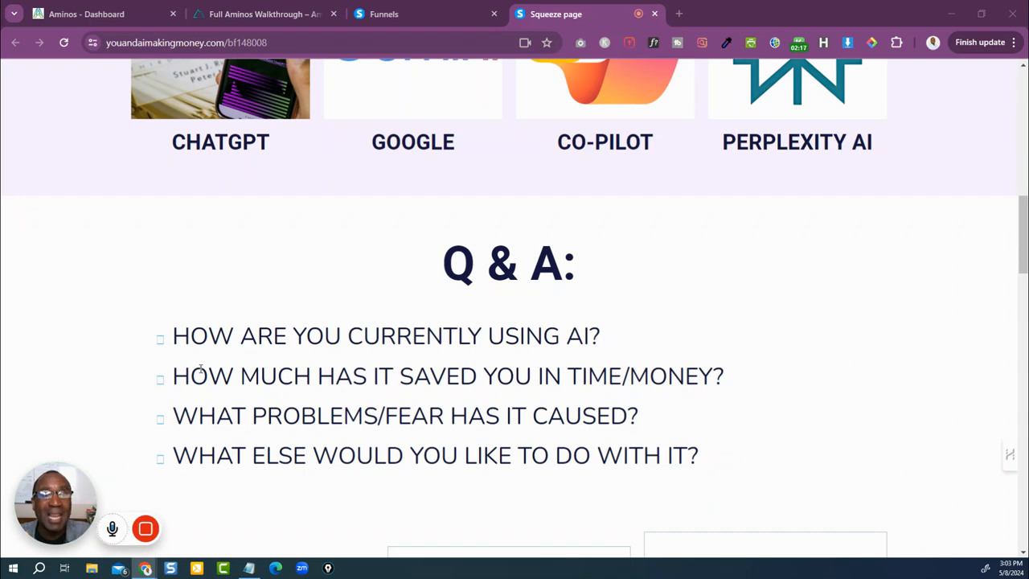
pyautogui.scroll(-3)
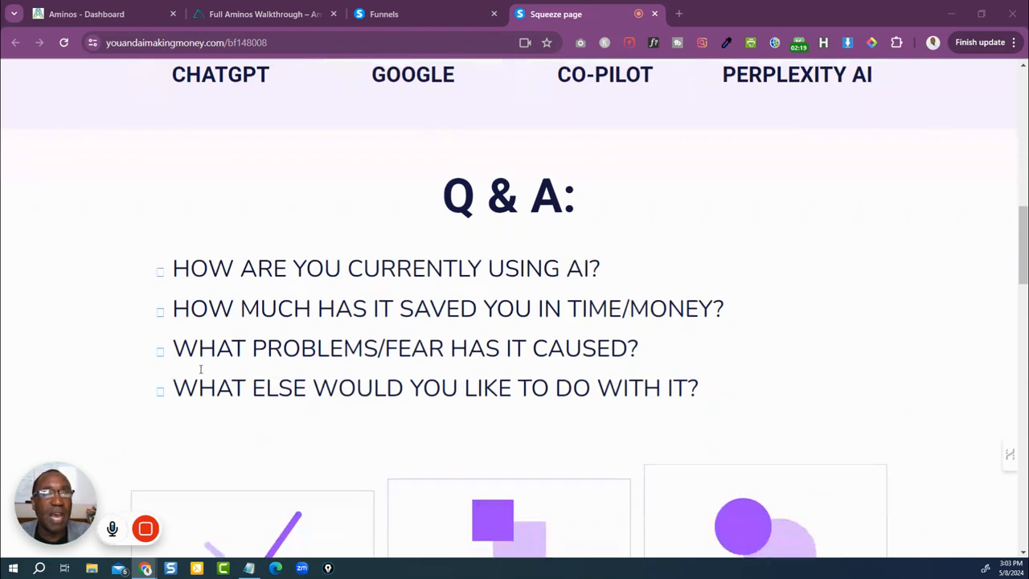
pyautogui.click(444, 309)
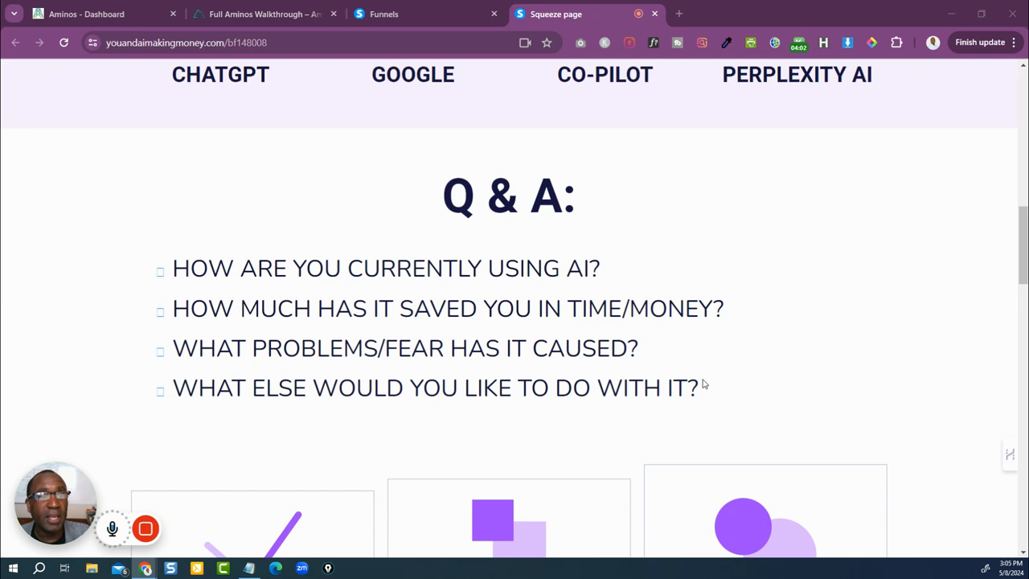
pyautogui.scroll(-3)
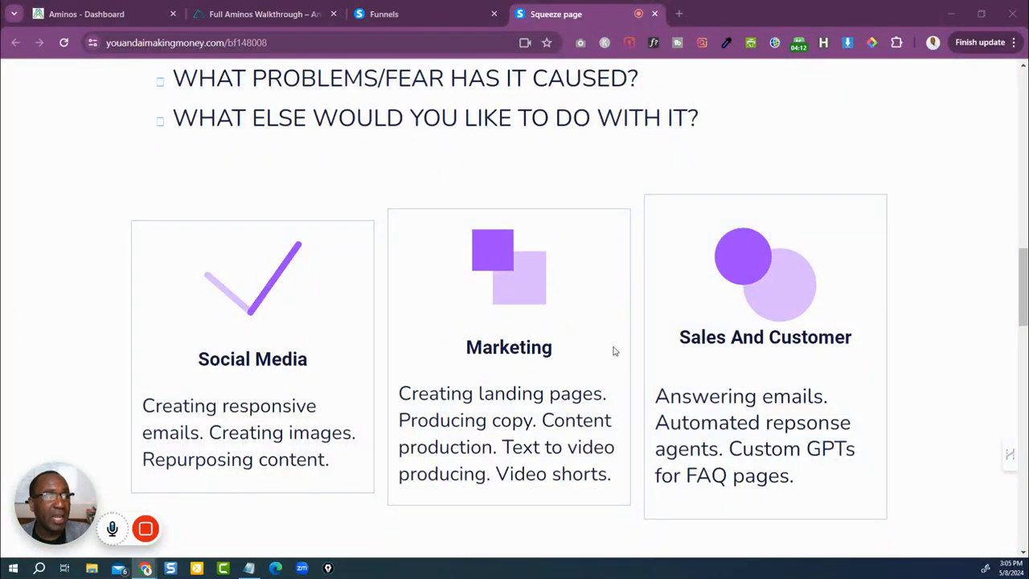
pyautogui.moveTo(826, 336)
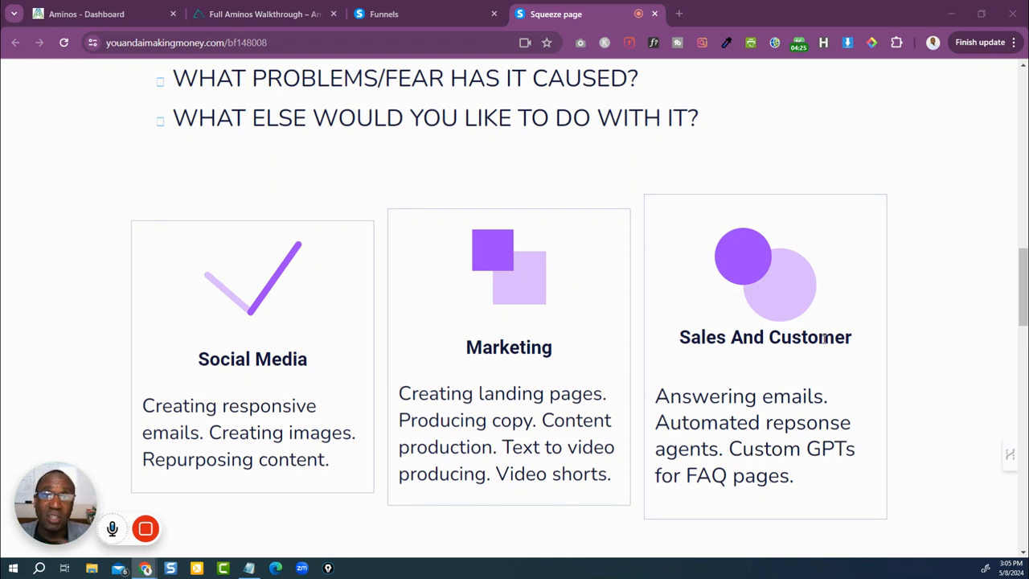
# - Scroll past the Q & A to the Social Media, Marketing and Sales cards
pyautogui.scroll(-3)
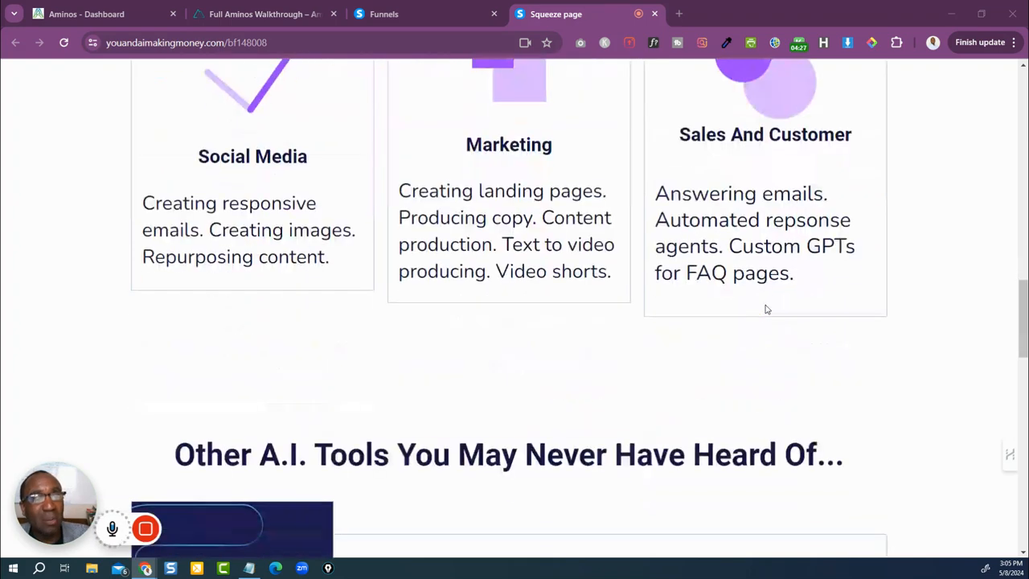
pyautogui.scroll(-3)
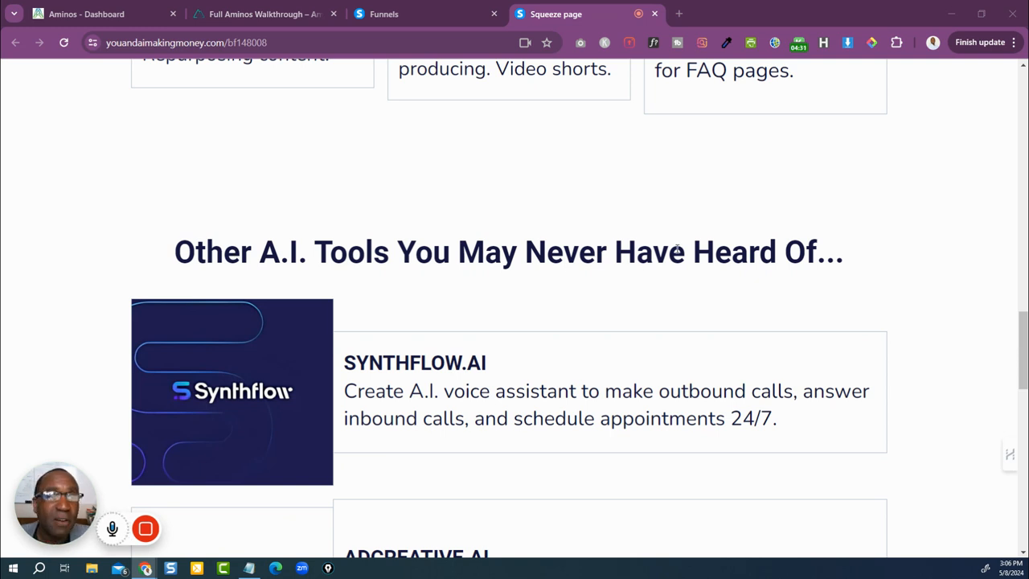
pyautogui.moveTo(177, 402)
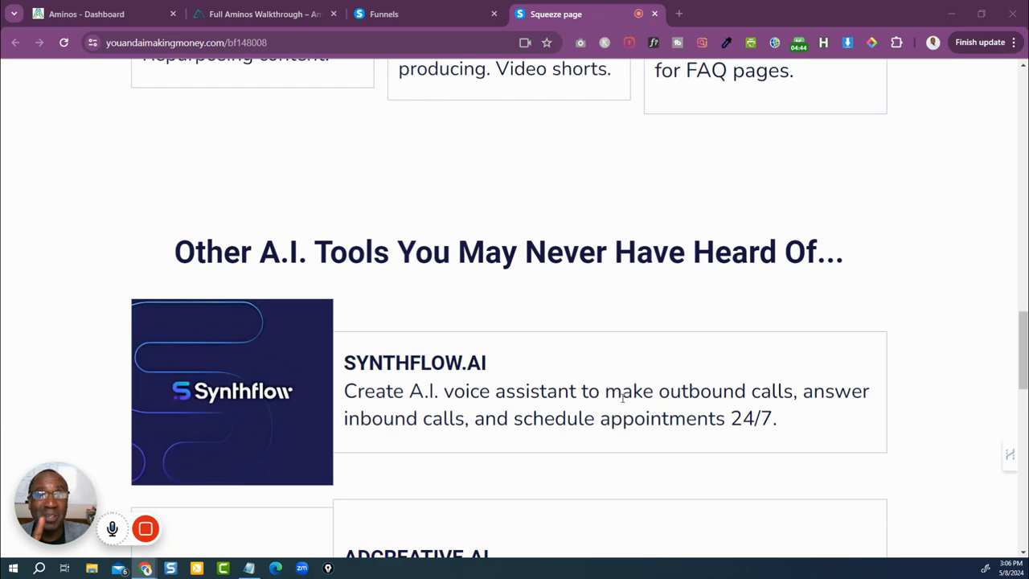
# - Scroll through the Other A.I. Tools list to the AdCreative.AI and Auto Repurpose.com entries
pyautogui.scroll(-3)
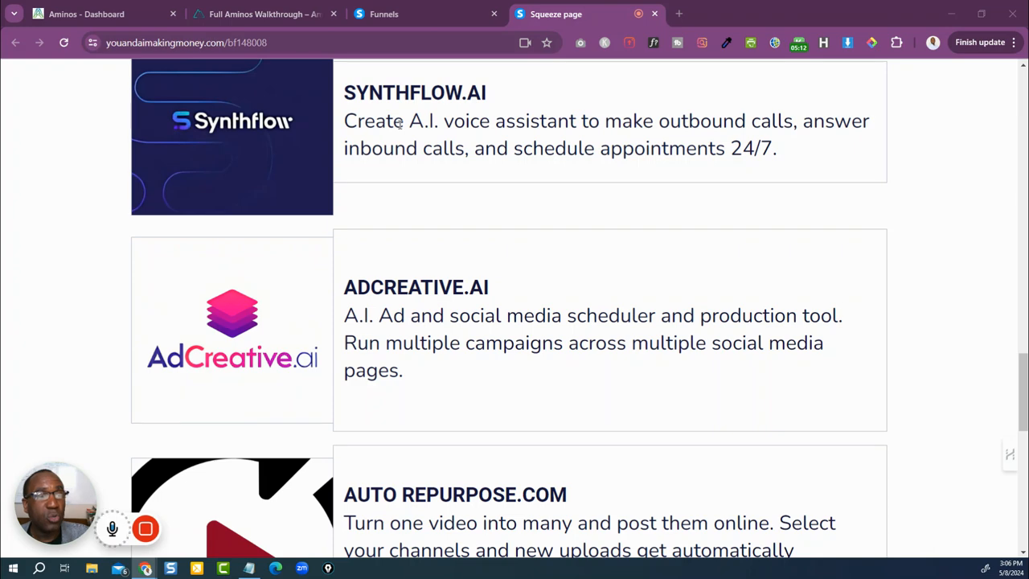
pyautogui.scroll(-3)
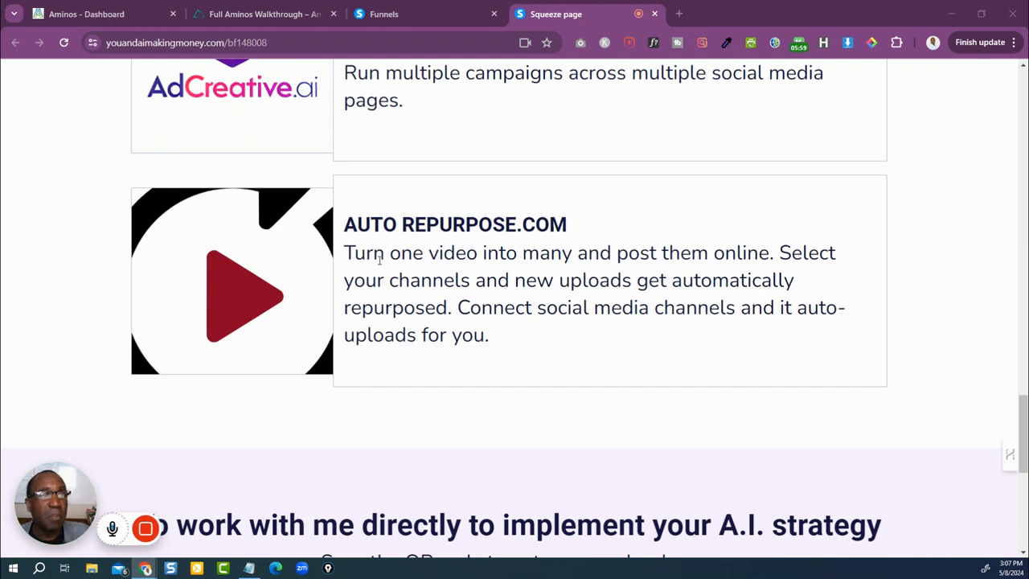
# - Scroll to the page bottom so the calendar-booking QR code fills the view
pyautogui.scroll(-3)
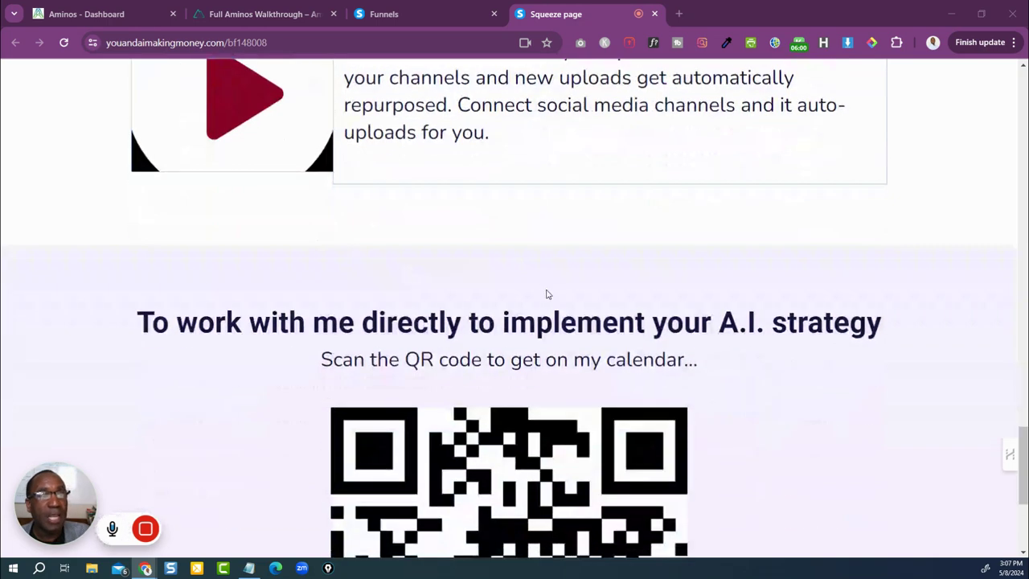
pyautogui.click(508, 322)
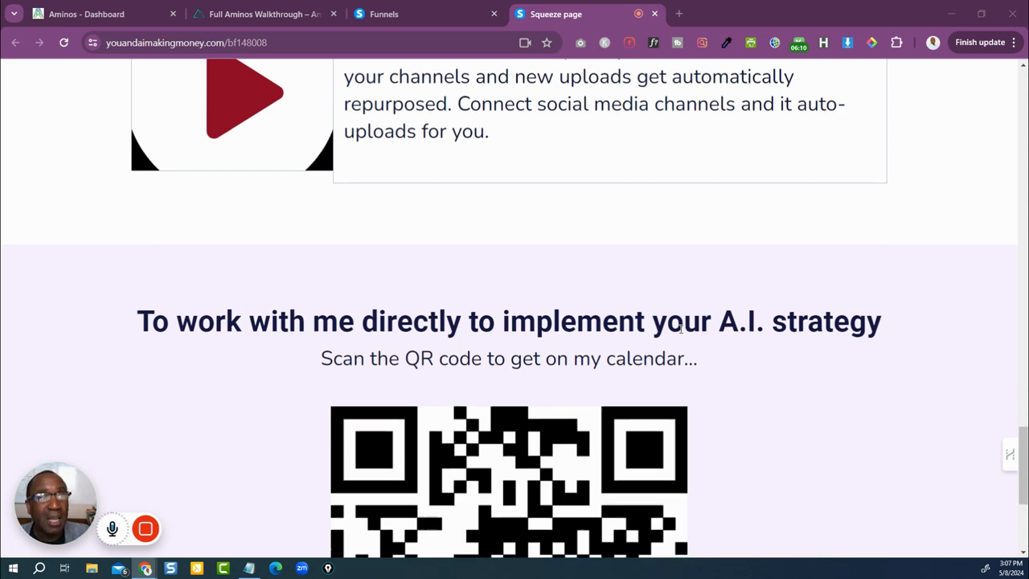
pyautogui.scroll(-3)
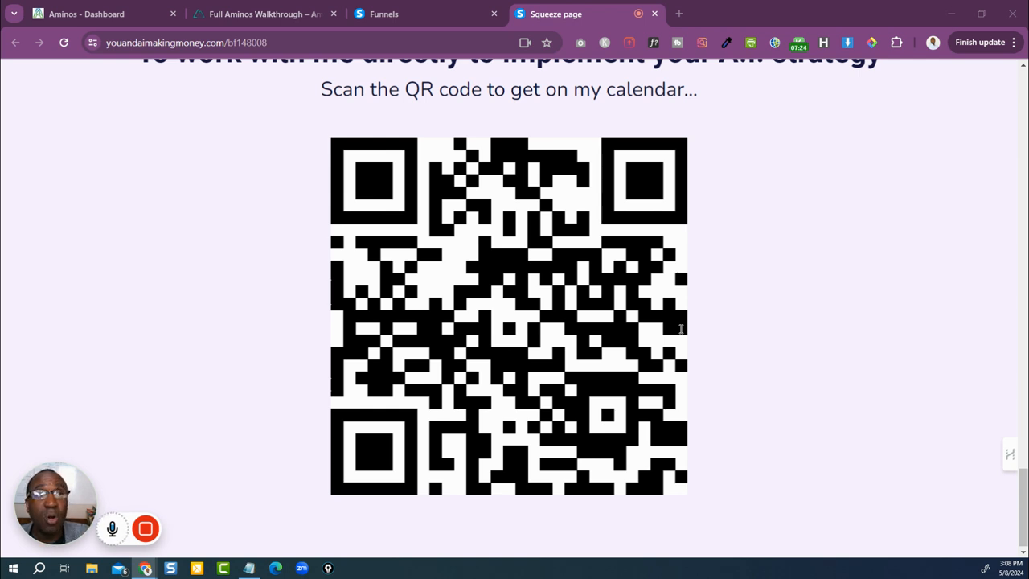
pyautogui.moveTo(89, 461)
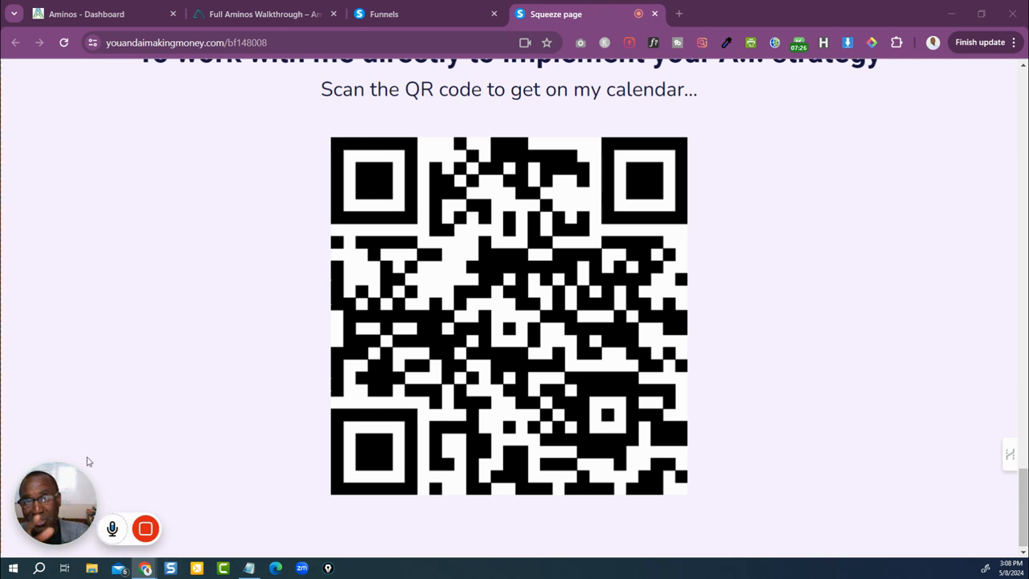